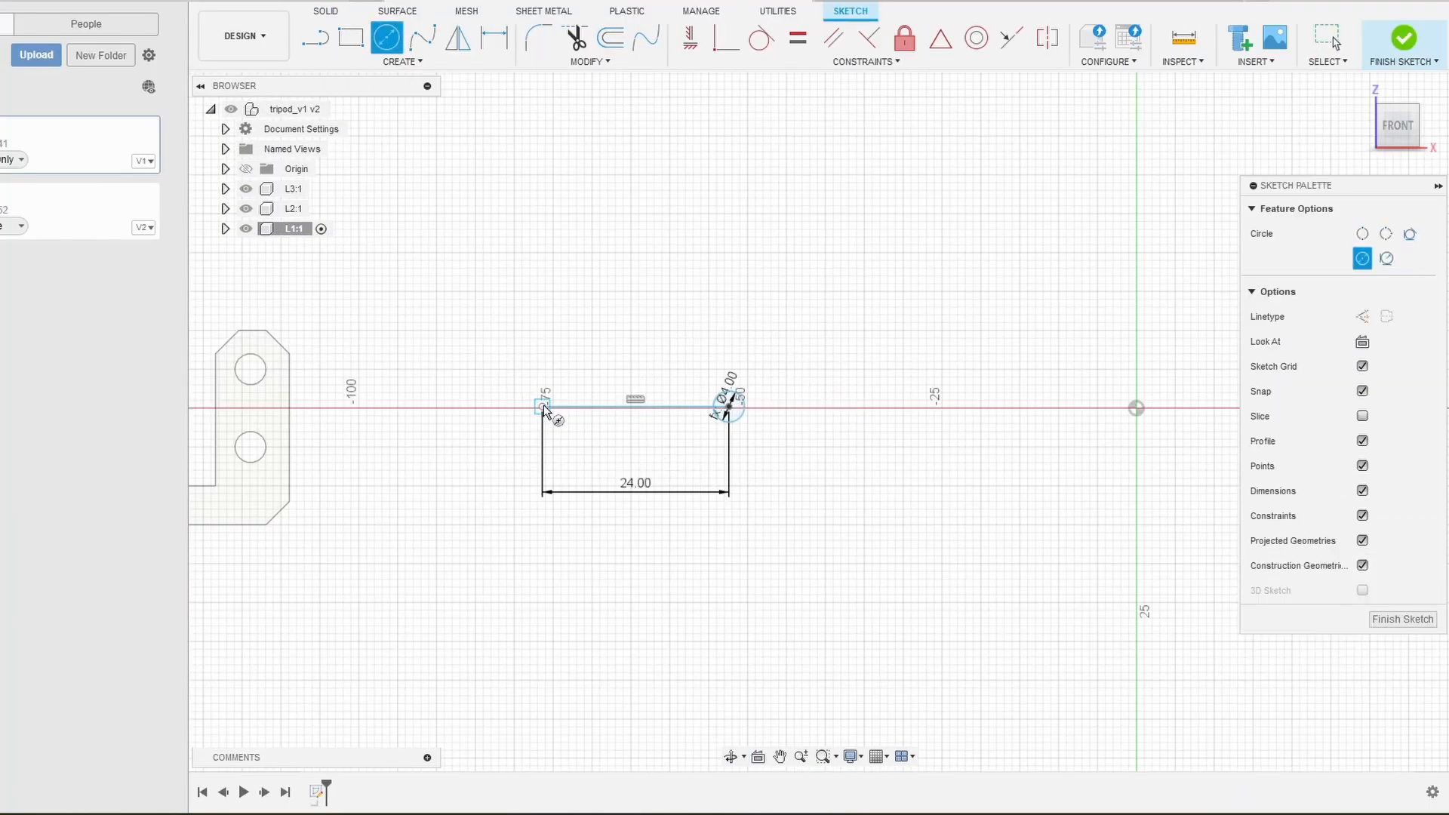
Extrude the L1 link profile 2 mm into a thin bar with two holes
left_click(351, 36)
type("1")
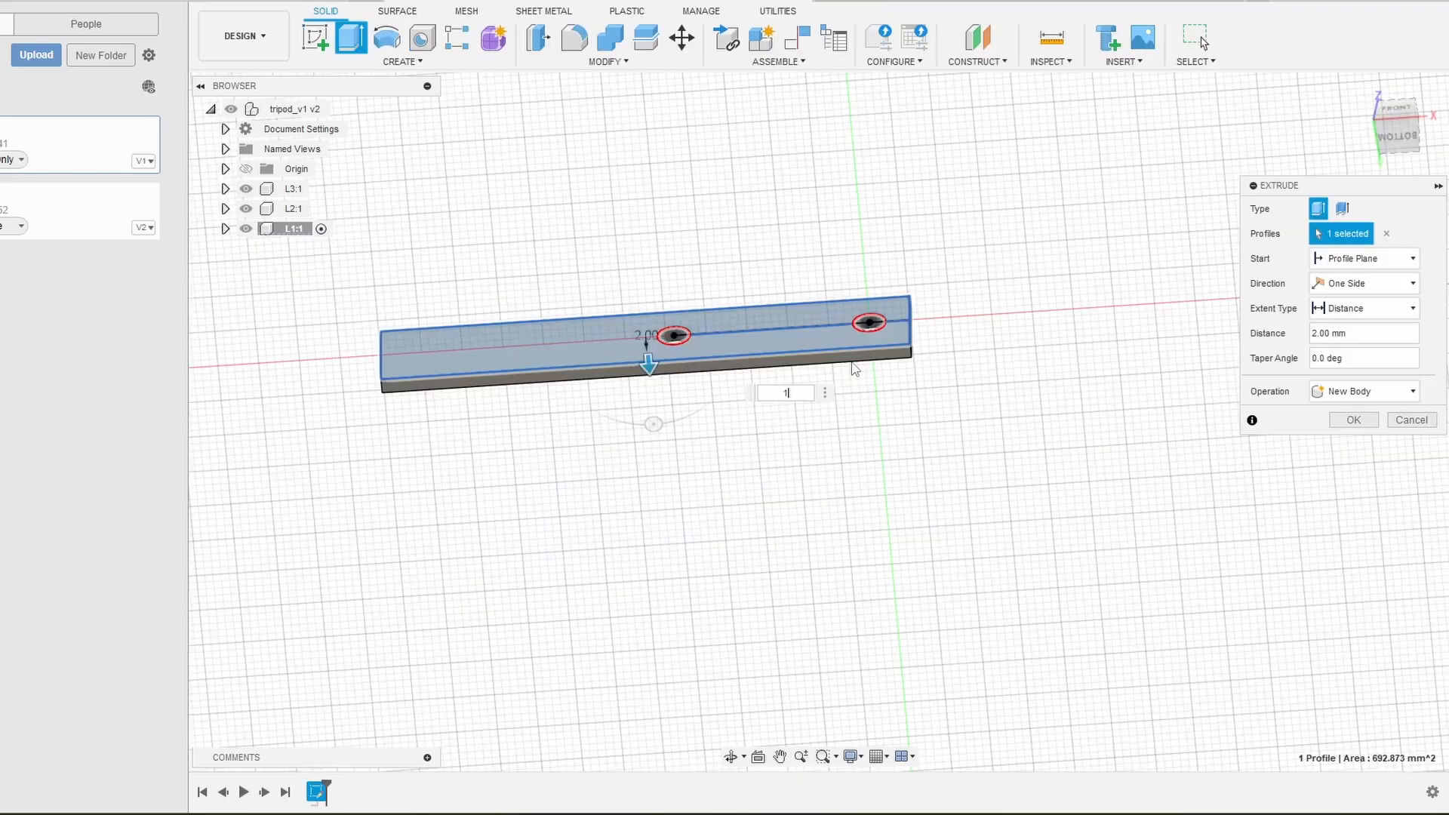
left_click(1353, 420)
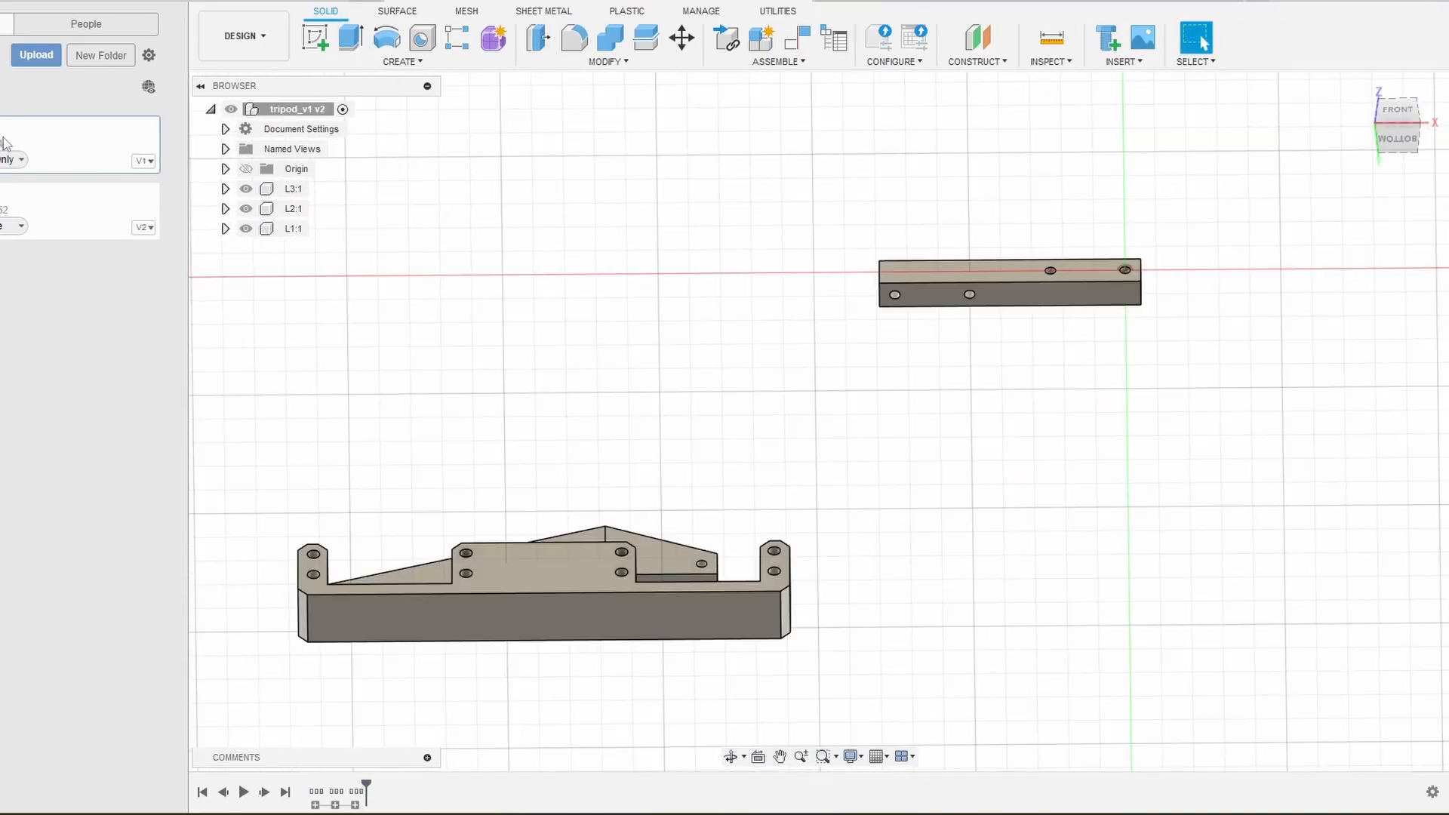
Insert the servo and place it at X Distance -8 mm beside the link
left_click(680, 37)
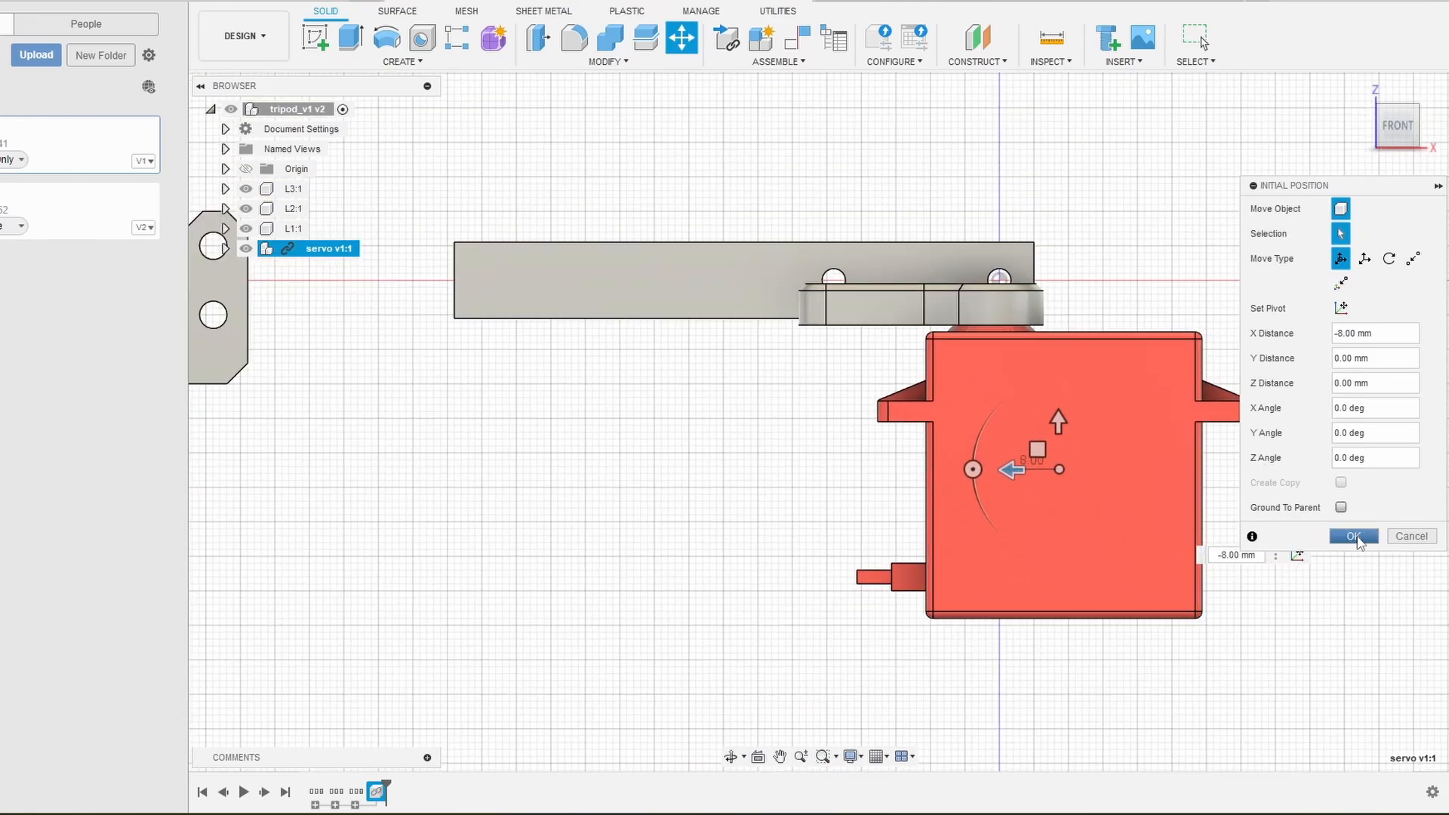
left_click(1353, 536)
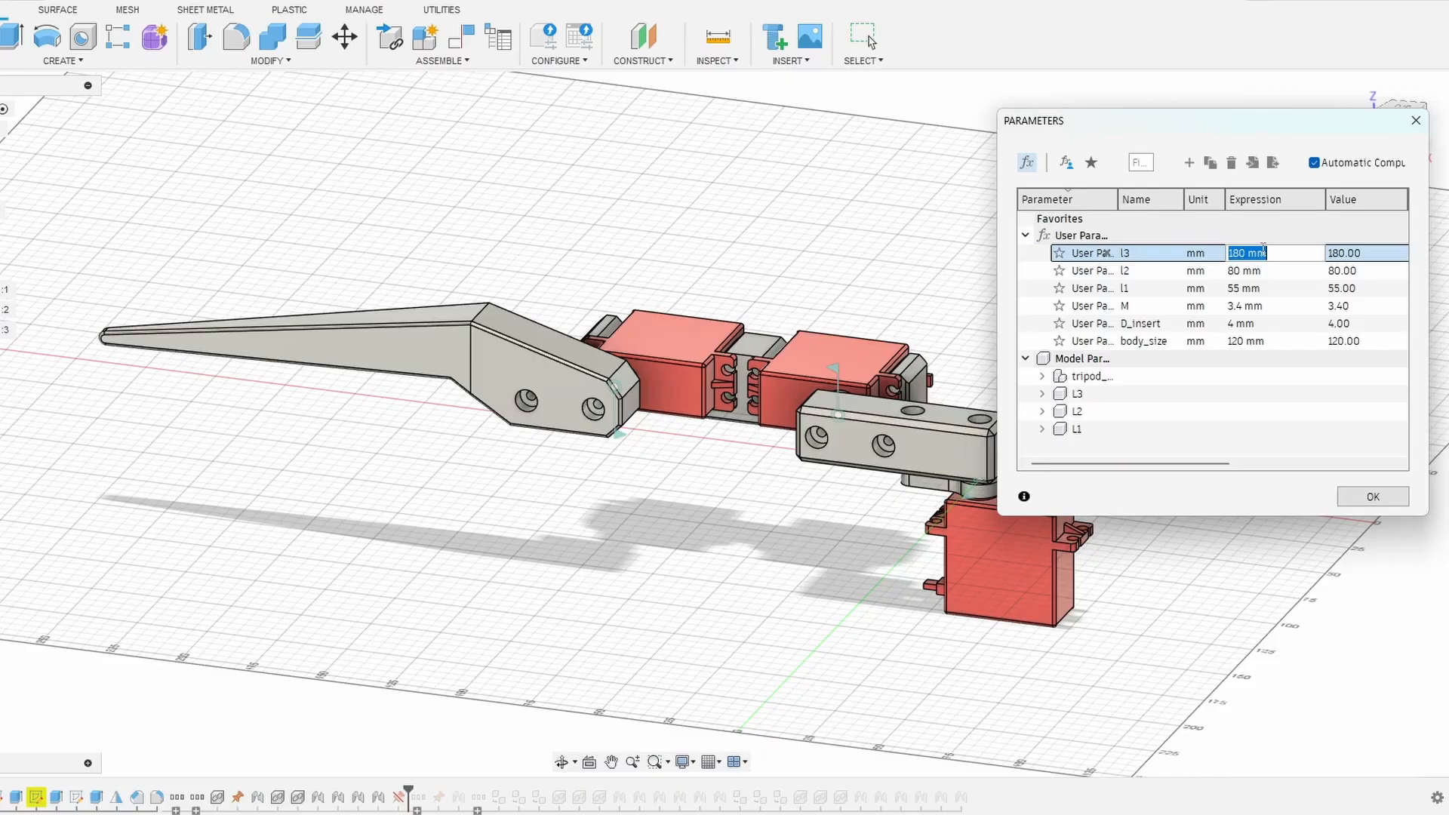
Set the l3 link length parameter to 100 mm and update the L3 sketch dimension
type("100 mm")
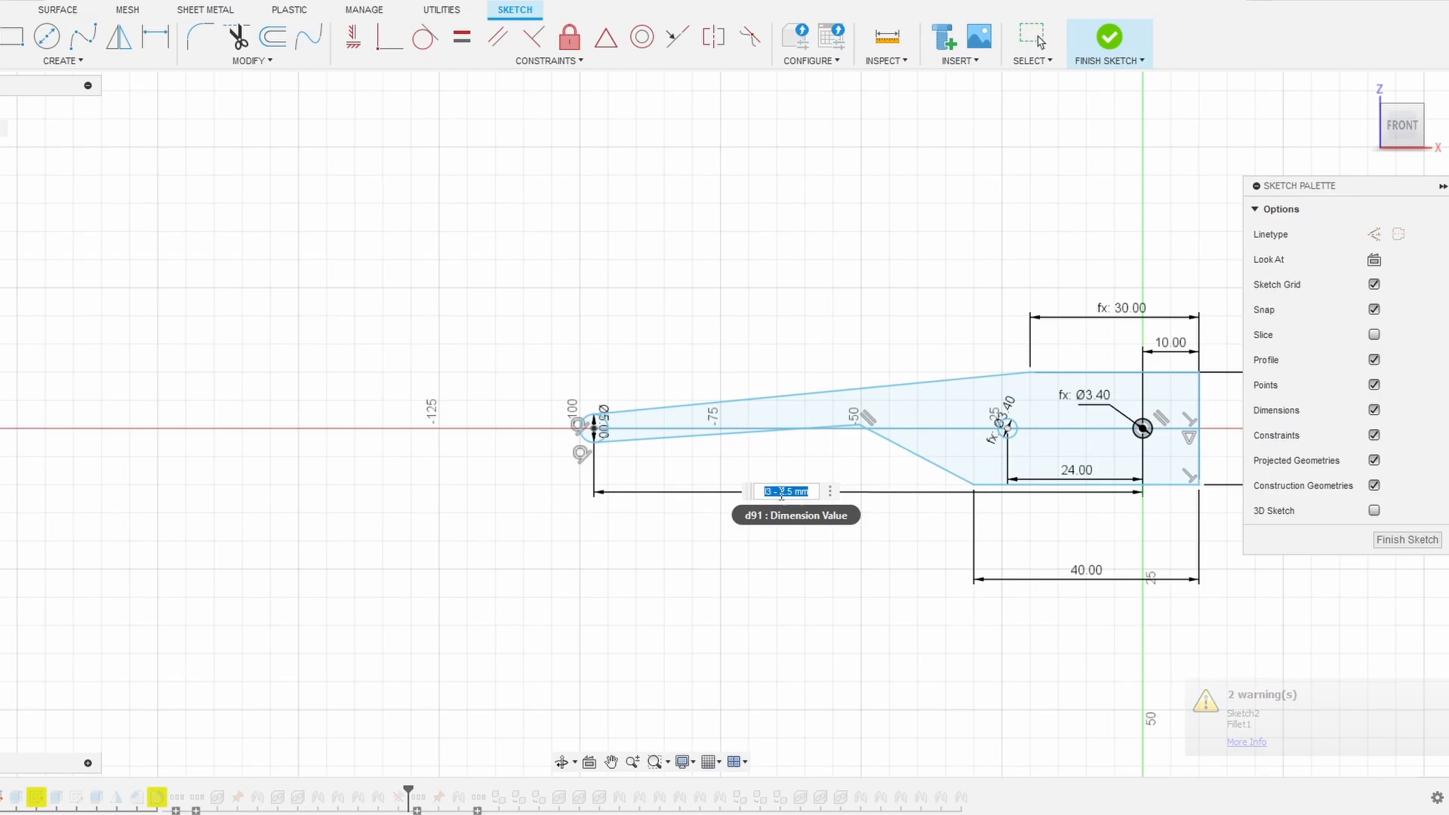
left_click(1108, 36)
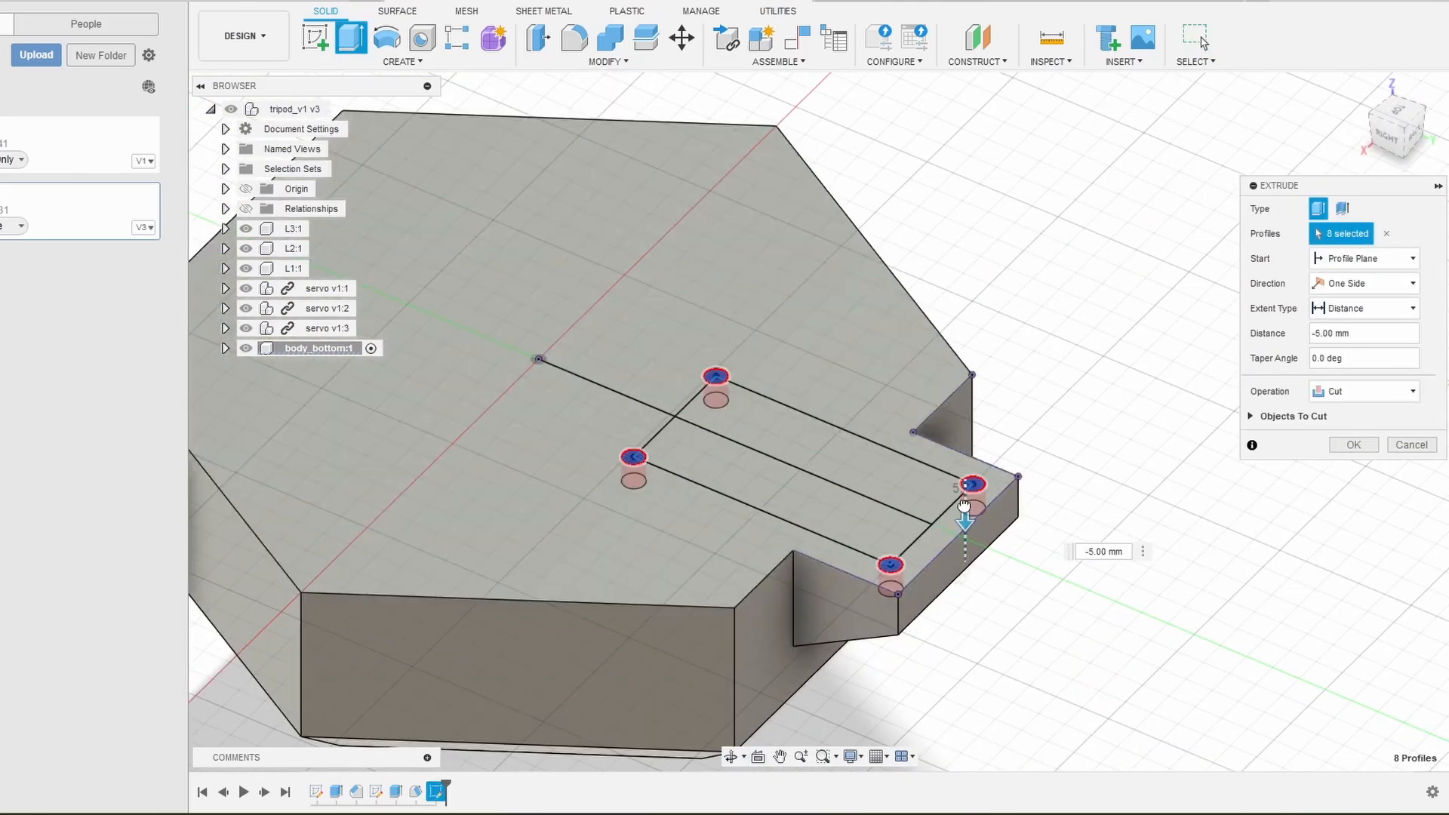
Cut the eight hole profiles -5 mm into the hexagonal body_bottom plate
left_click(1352, 444)
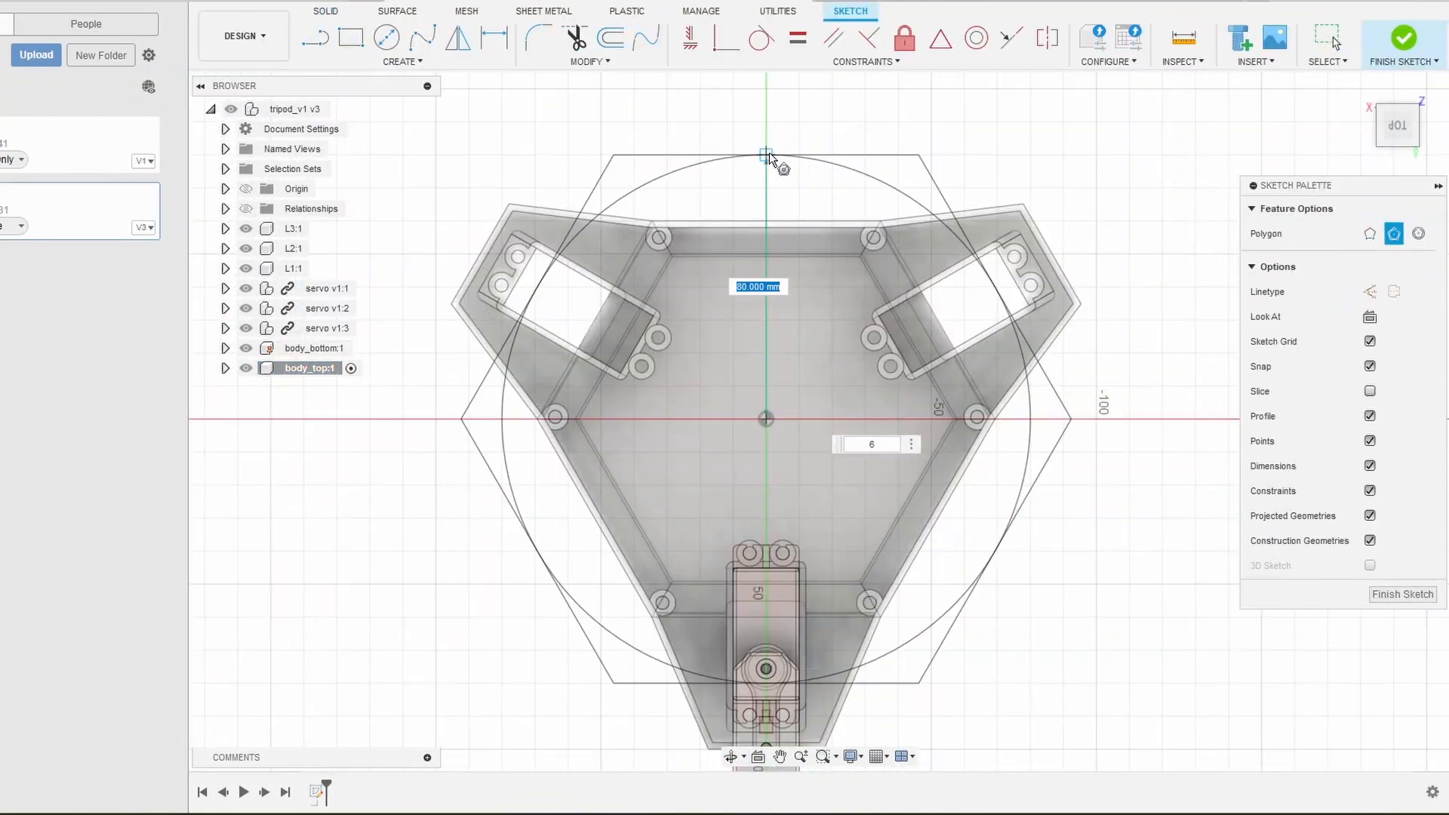
Extrude the six-sided body_top polygon into a solid hexagonal slab
left_click(1402, 42)
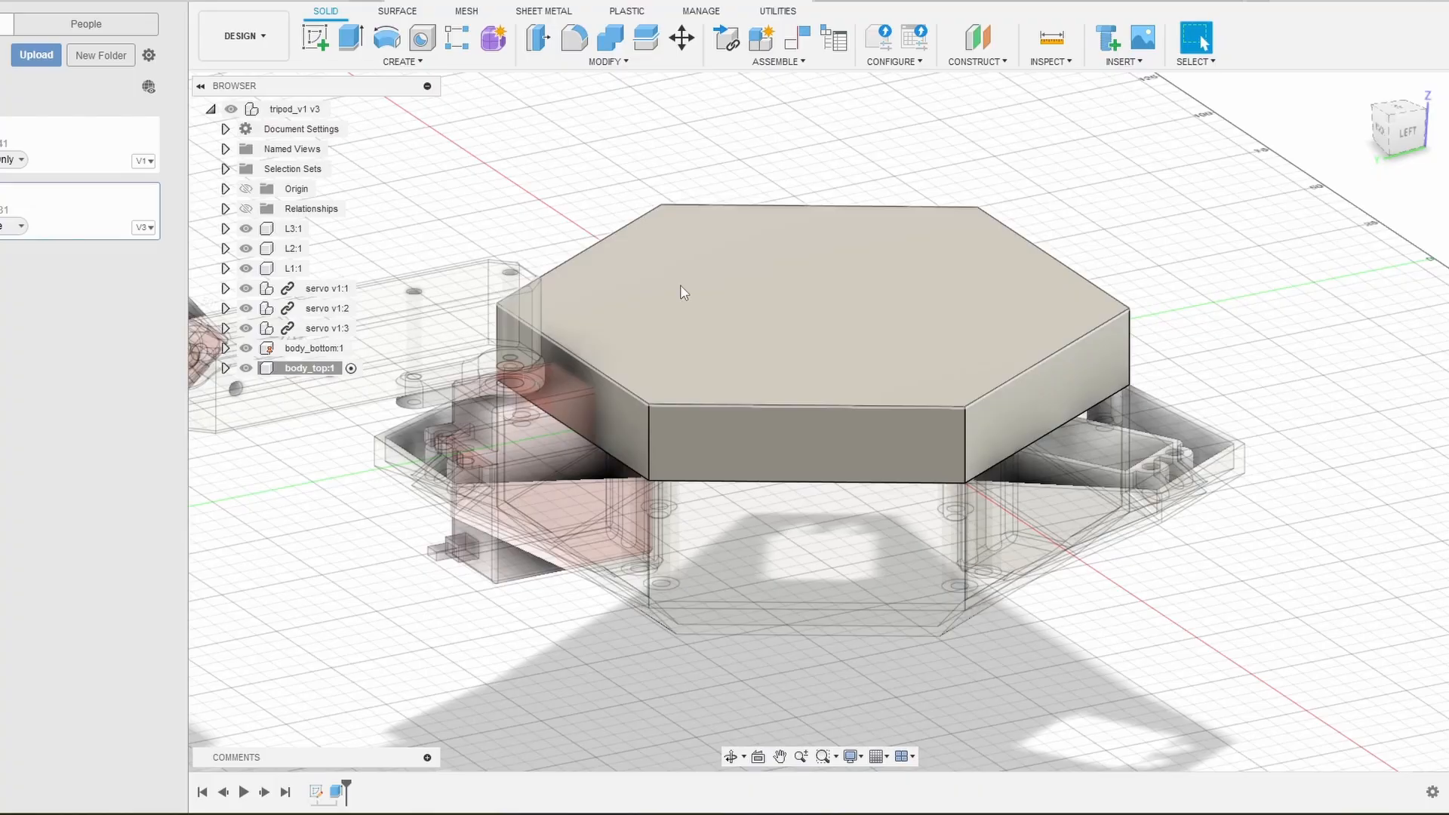